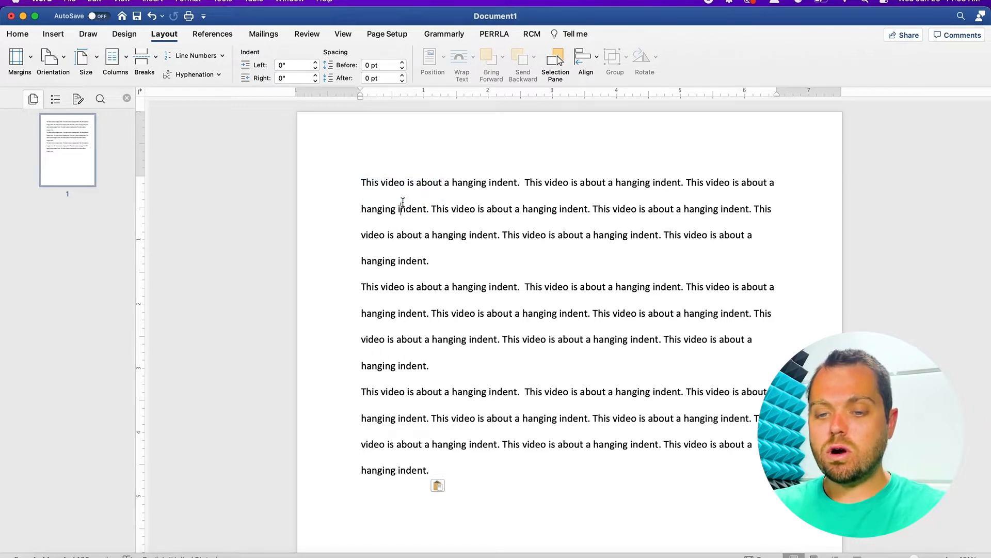
mouse_move(412, 229)
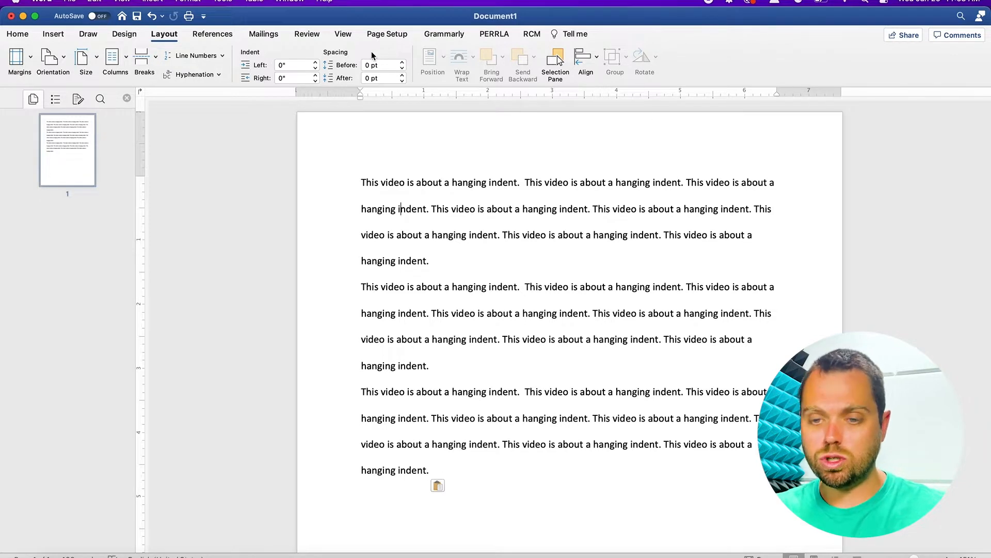
mouse_move(373, 156)
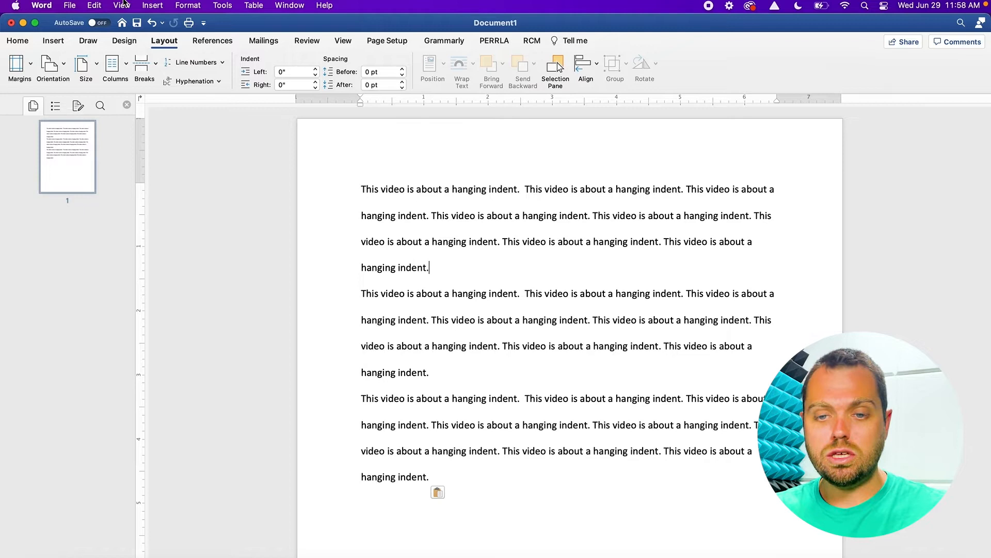
- Select the first paragraph so its ruler hanging-indent marker can be dragged to 0.5 inch
click(122, 5)
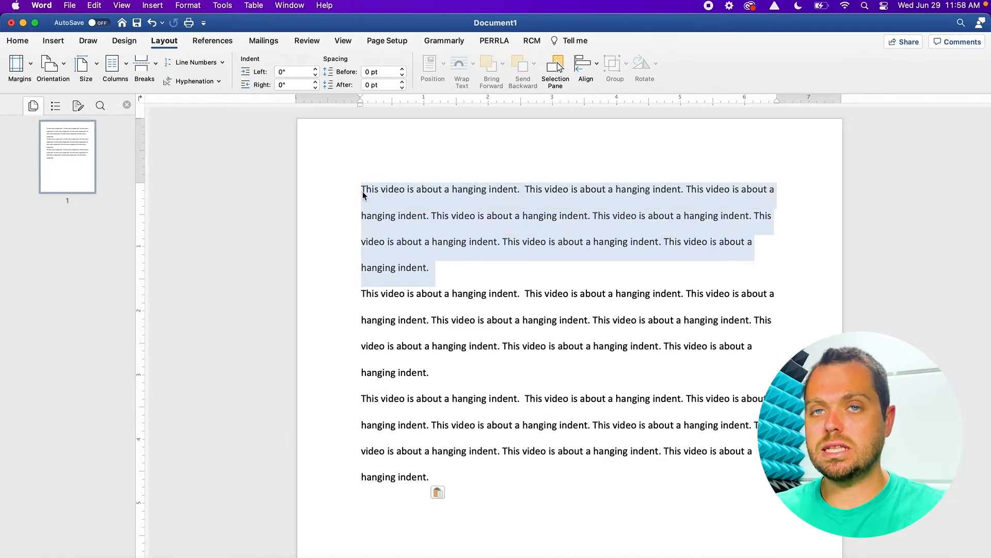
mouse_move(364, 128)
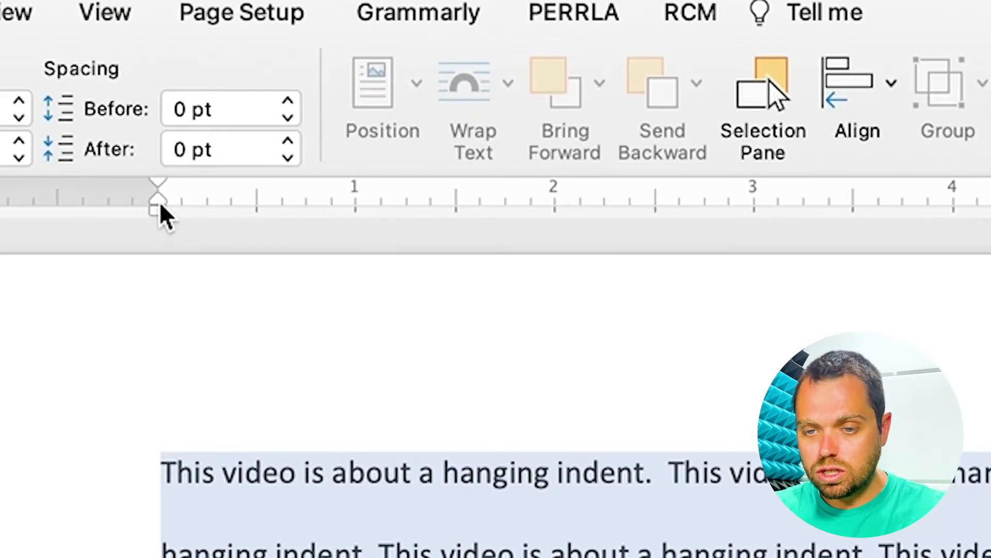
mouse_move(161, 209)
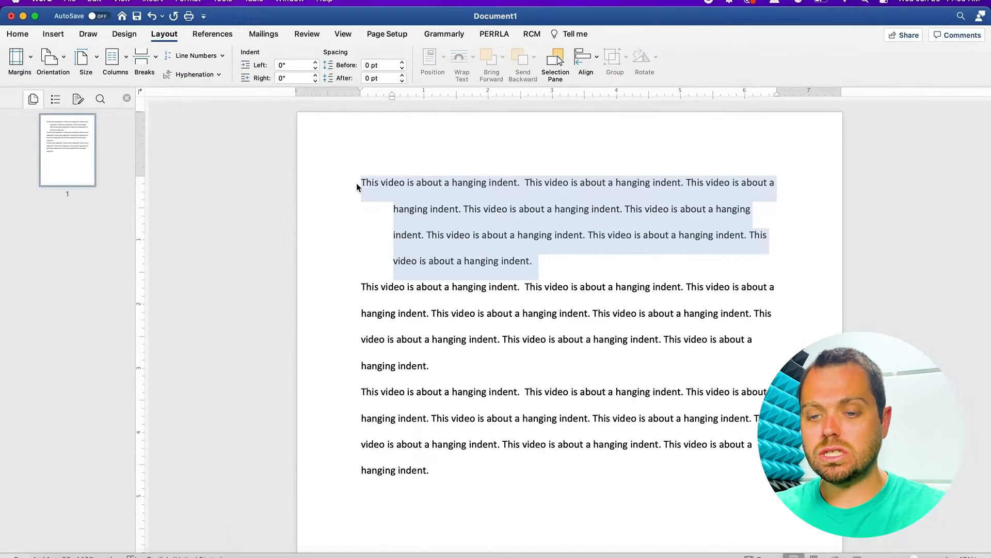
mouse_move(392, 95)
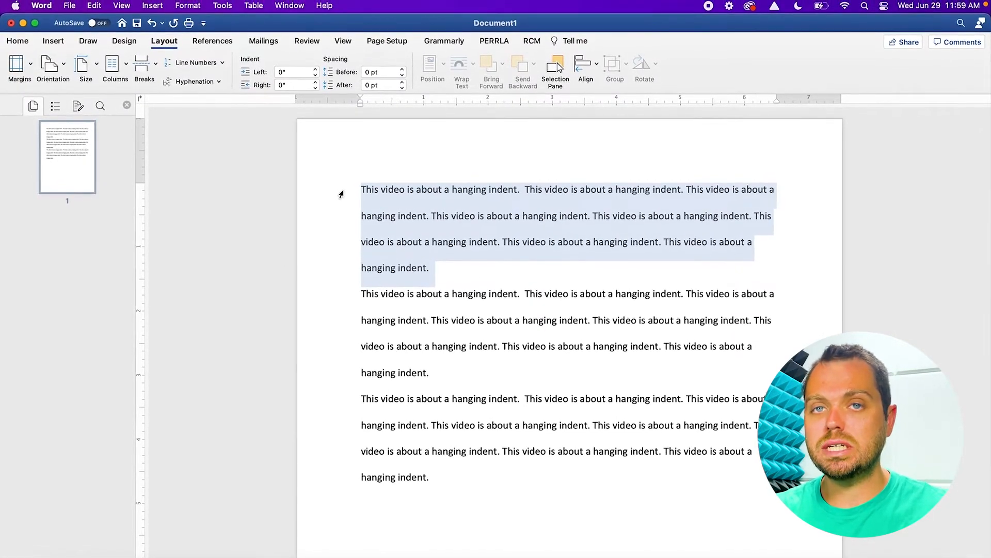
- Bring up the Paragraph formatting settings for the still-selected first paragraph
click(187, 6)
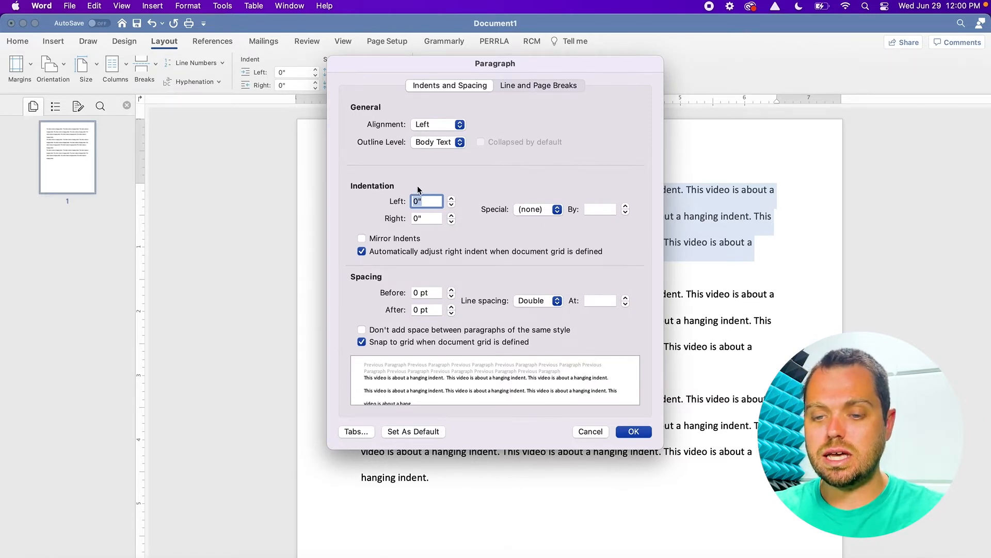
mouse_move(440, 230)
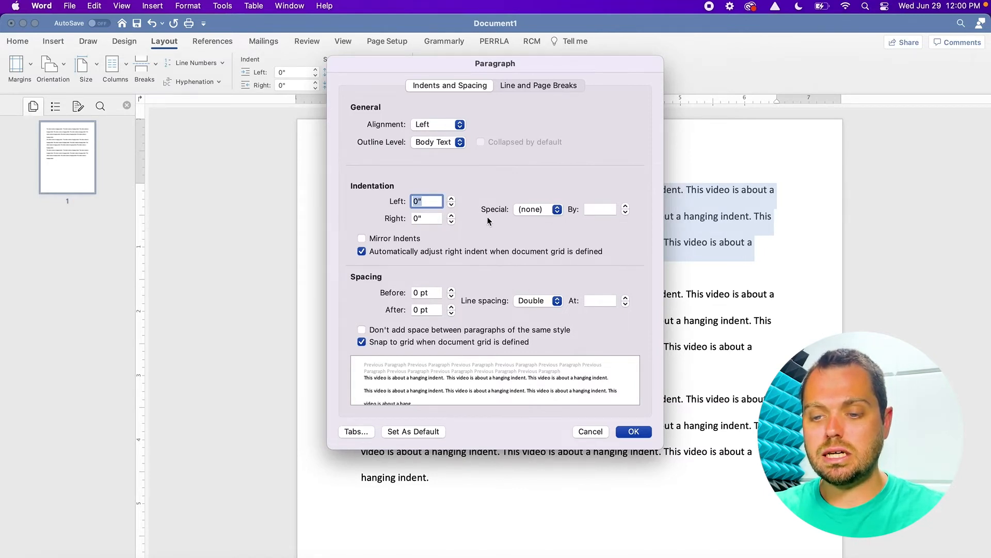
- Set Special indentation to Hanging by 0.5" and apply it to the first paragraph
click(536, 210)
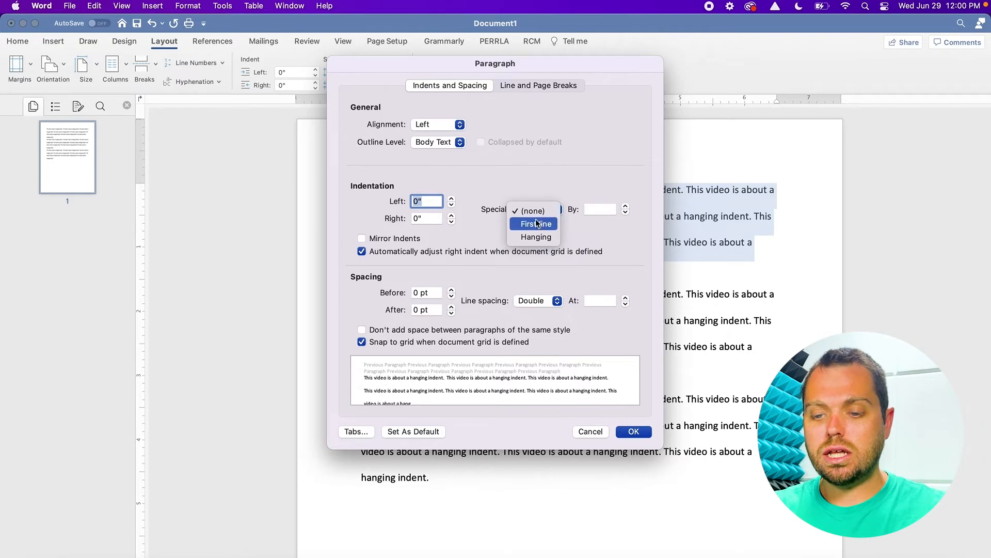
click(536, 237)
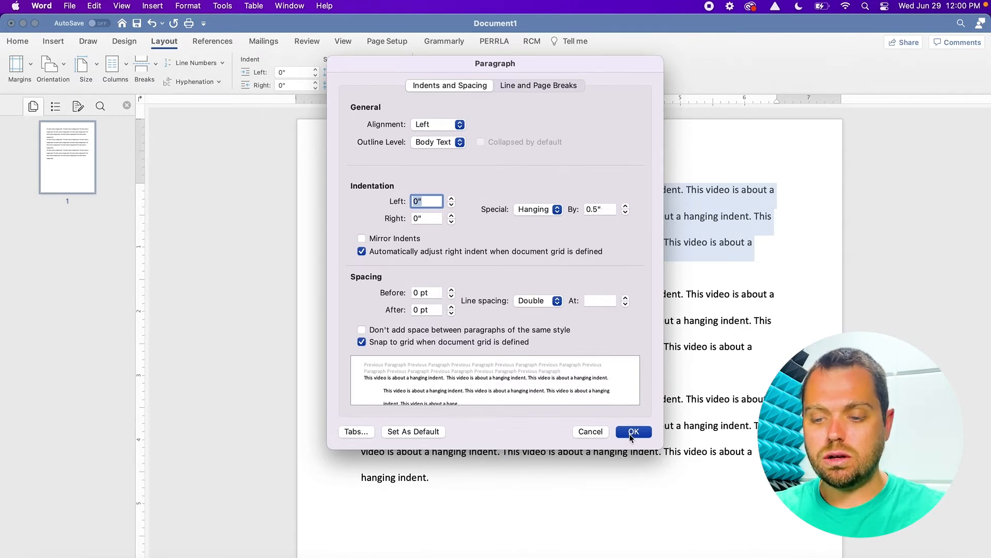
click(633, 431)
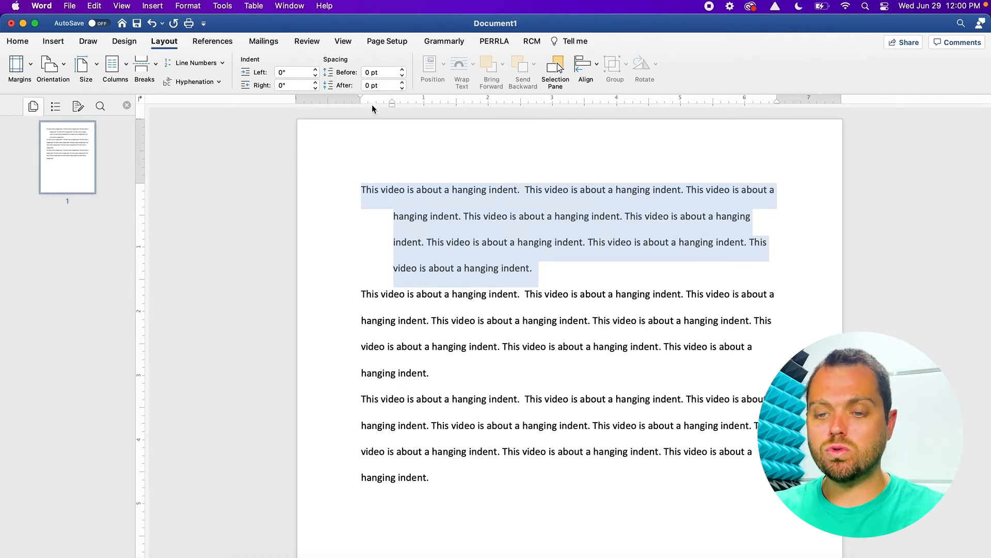
mouse_move(393, 112)
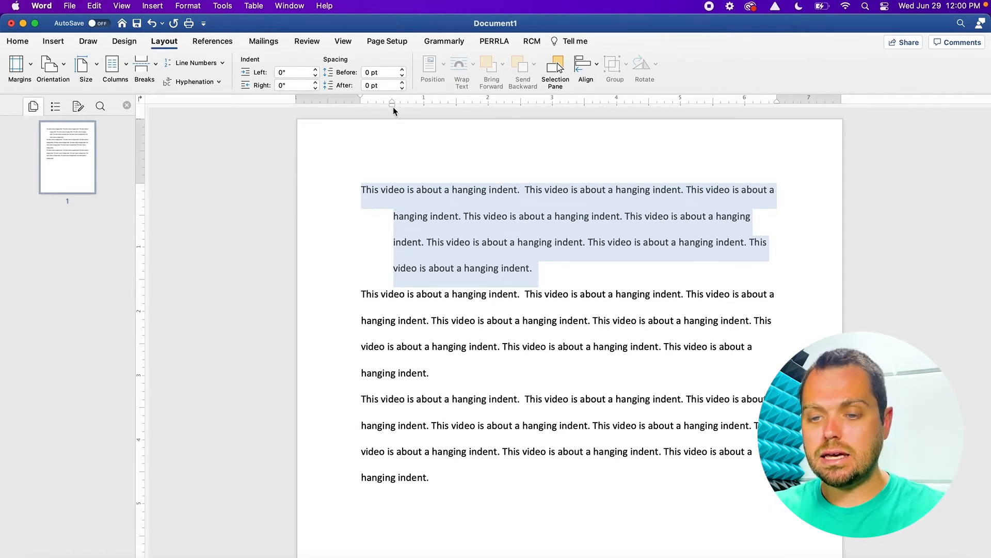
mouse_move(392, 103)
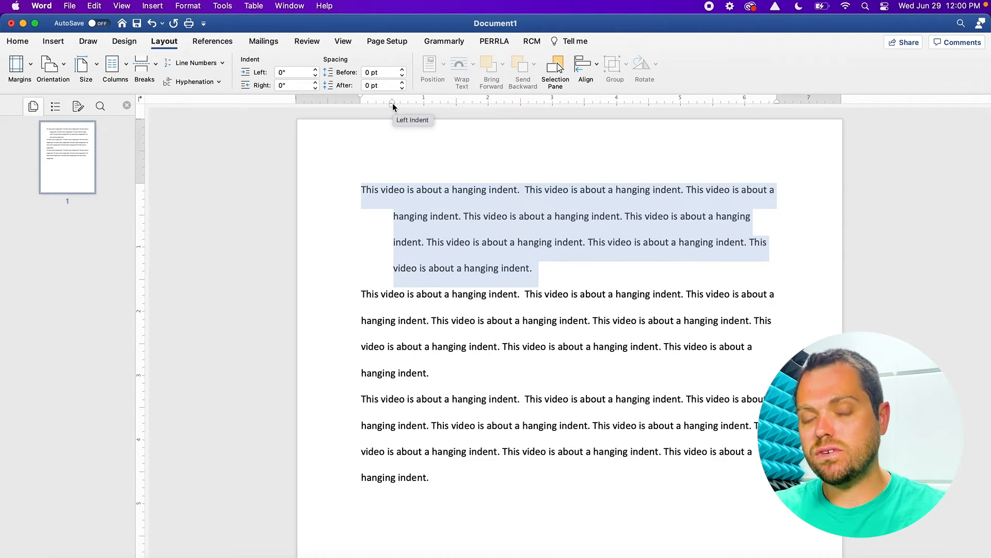
mouse_move(414, 183)
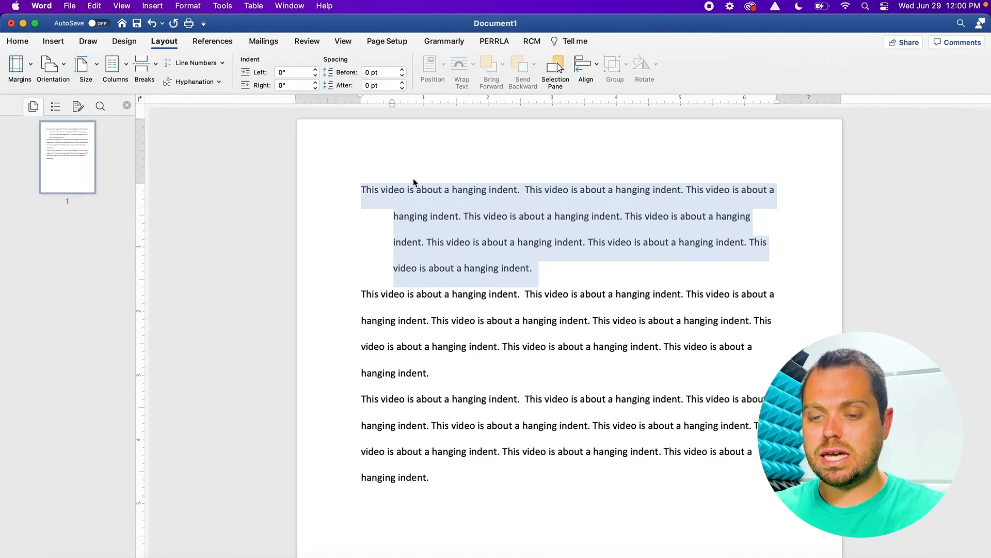
mouse_move(522, 263)
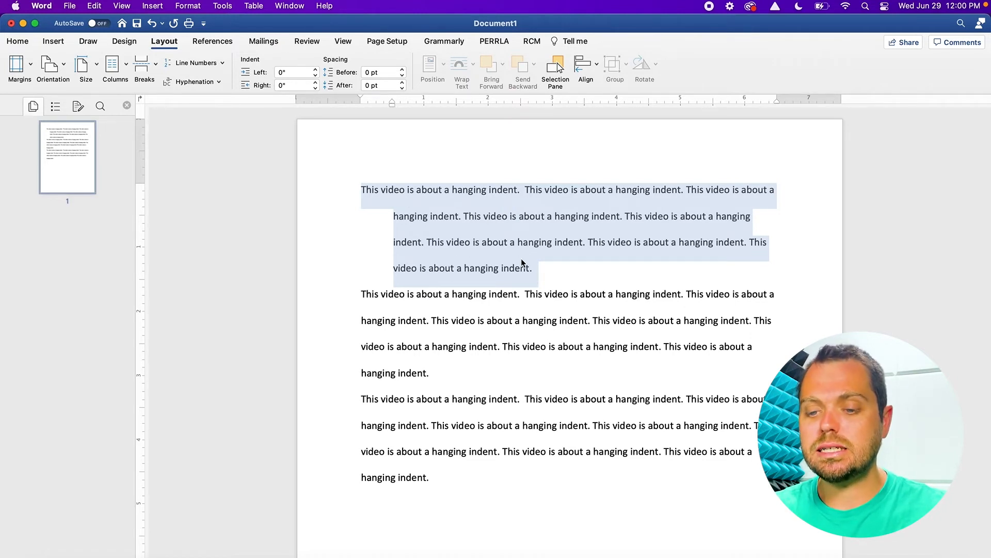
mouse_move(545, 275)
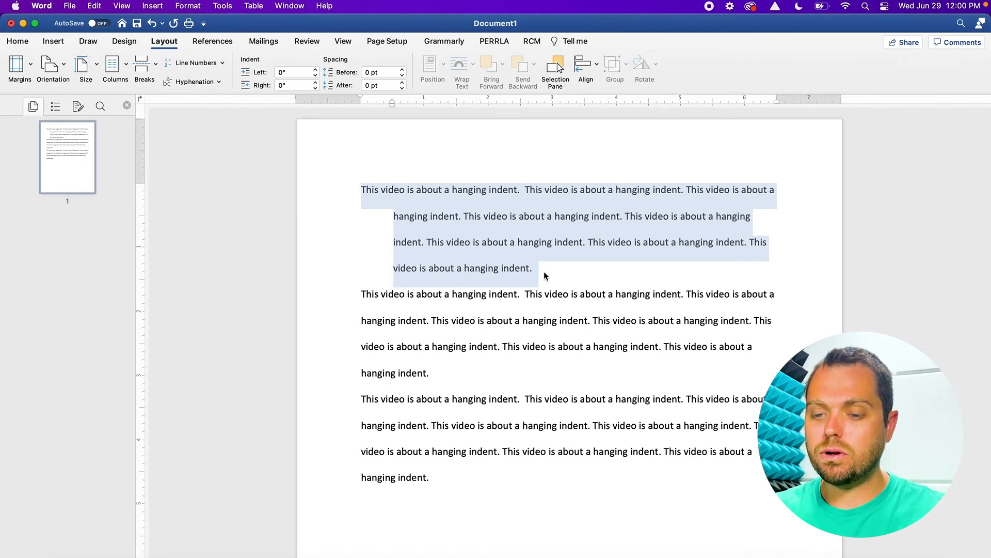
mouse_move(537, 268)
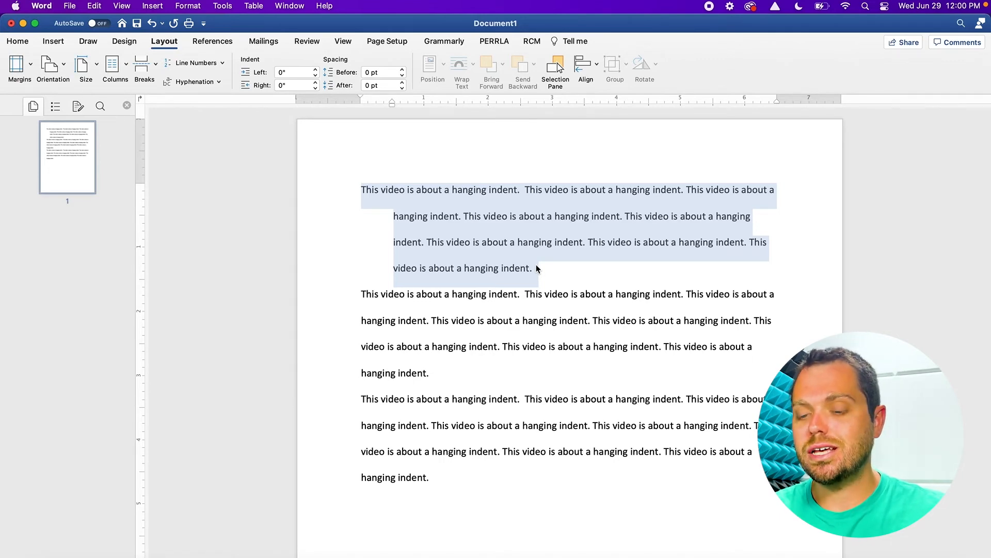